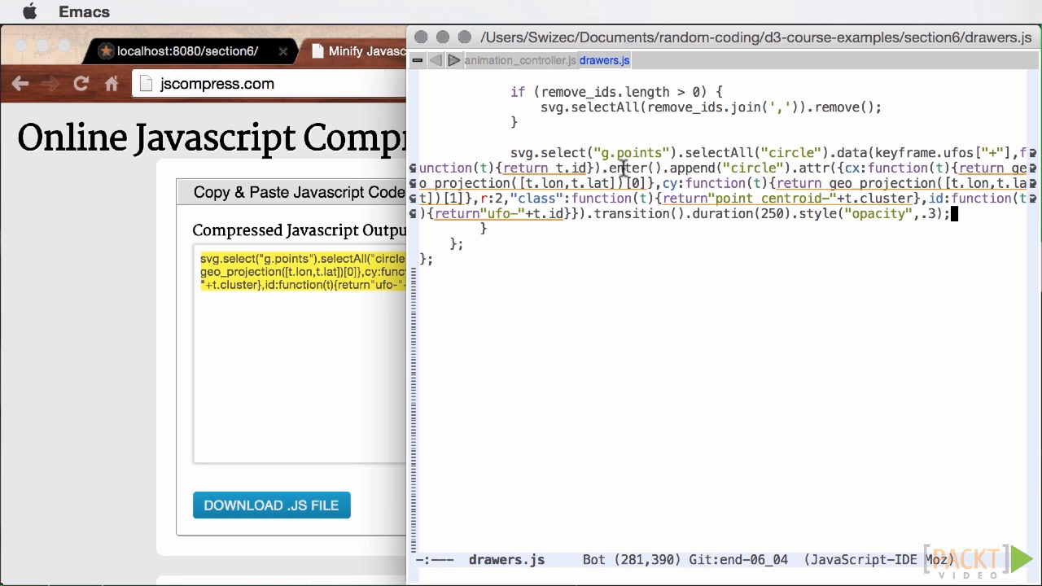
{"action": "mouse_move", "coordinate": [493, 154]}
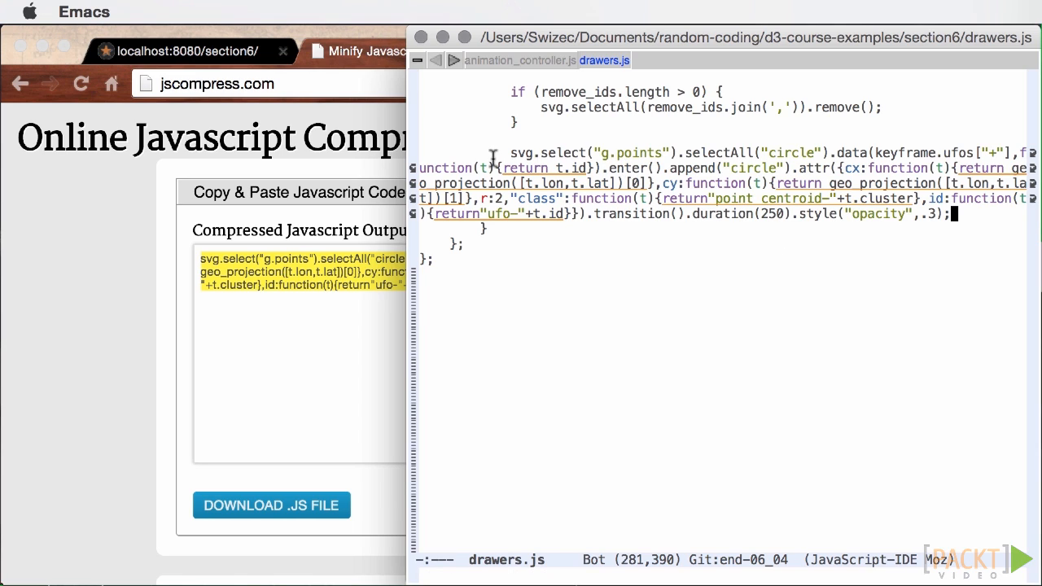
{"action": "mouse_move", "coordinate": [535, 133]}
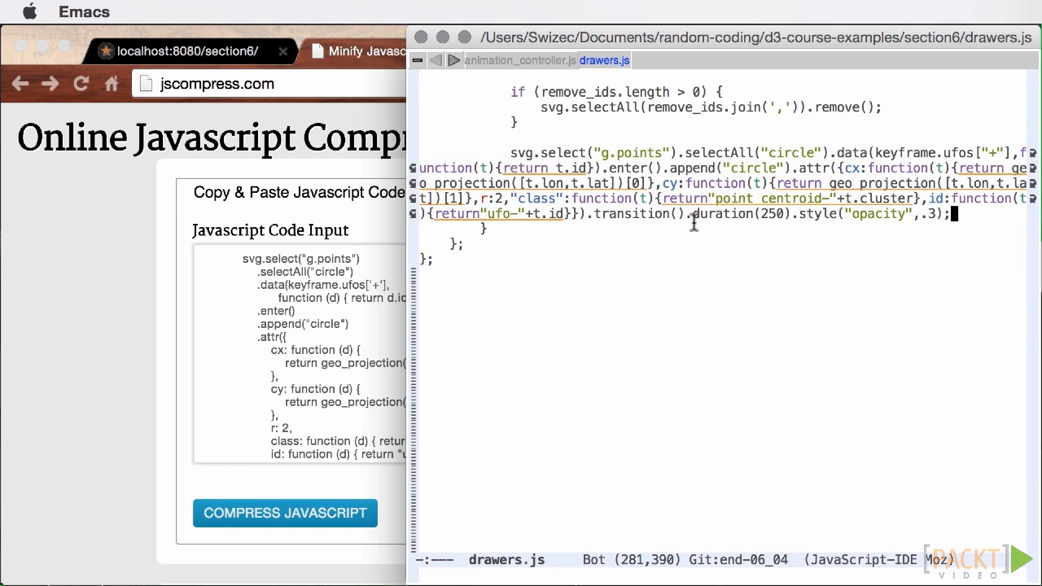
{"action": "mouse_move", "coordinate": [46, 267]}
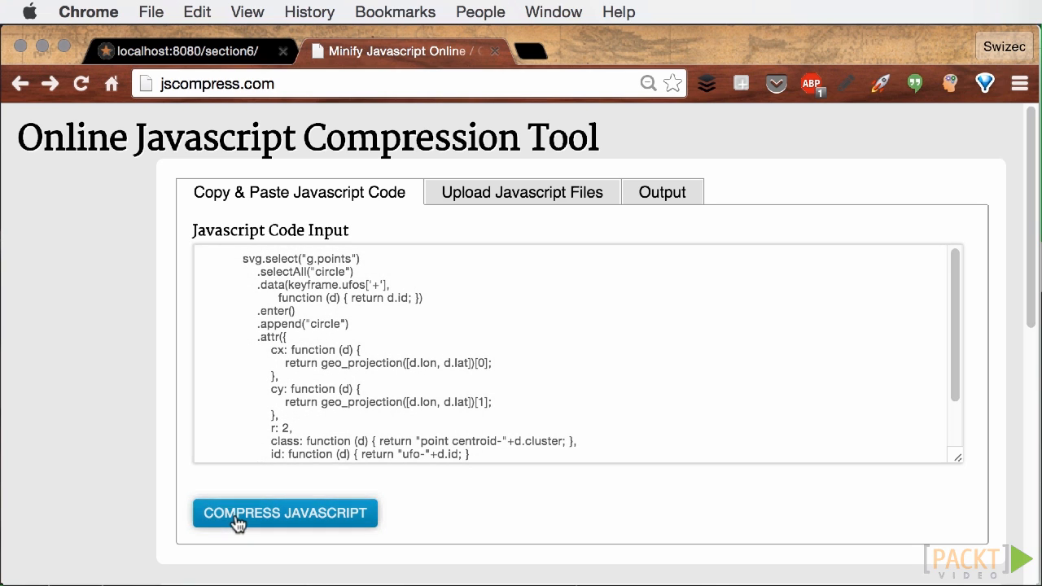
Compress the pasted D3 circle-drawing code into minified one-line JavaScript
{"action": "left_click", "coordinate": [285, 513]}
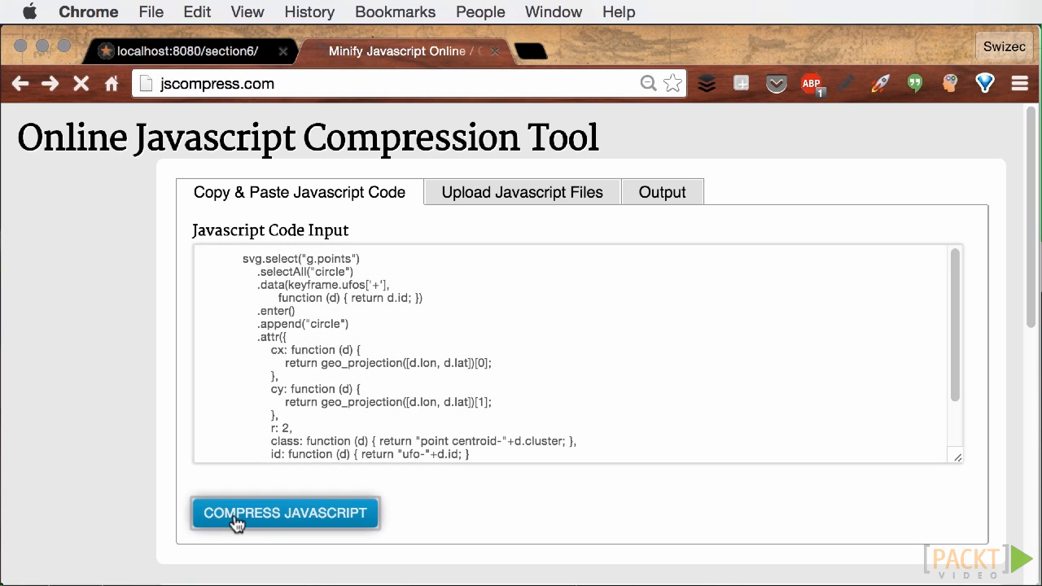
{"action": "left_click", "coordinate": [285, 513]}
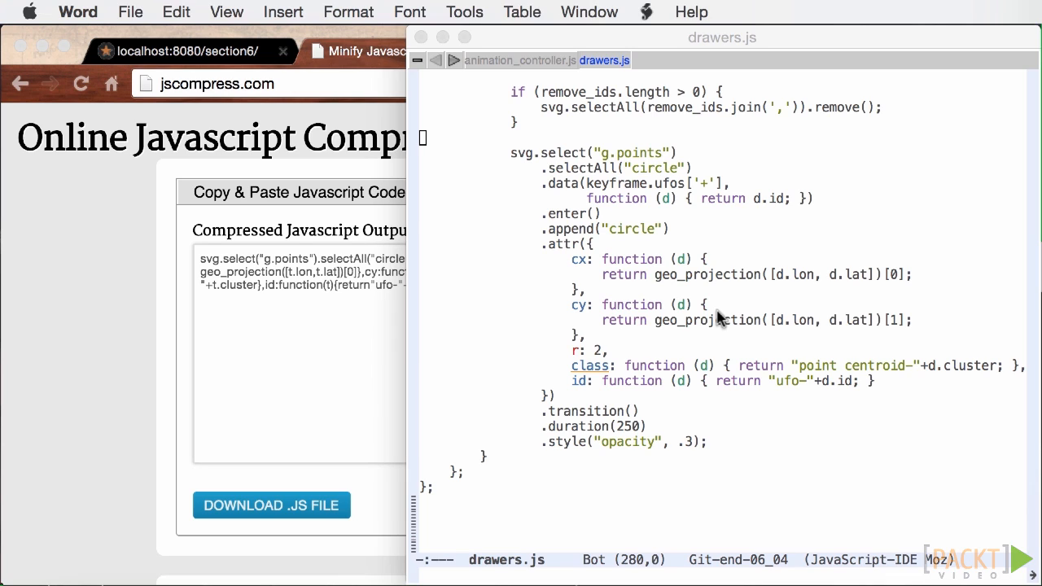
{"action": "mouse_move", "coordinate": [698, 318]}
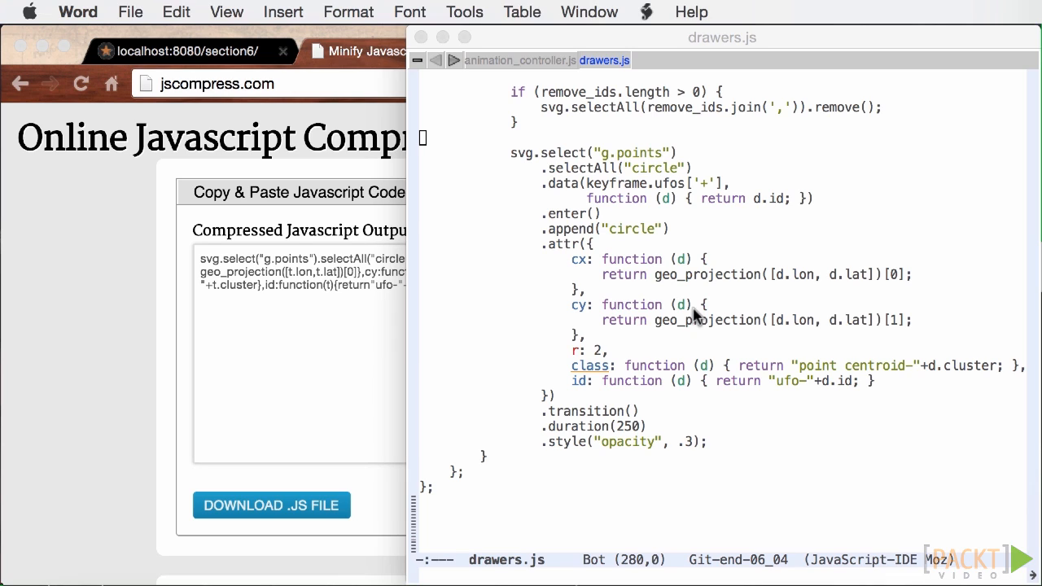
{"action": "mouse_move", "coordinate": [661, 285]}
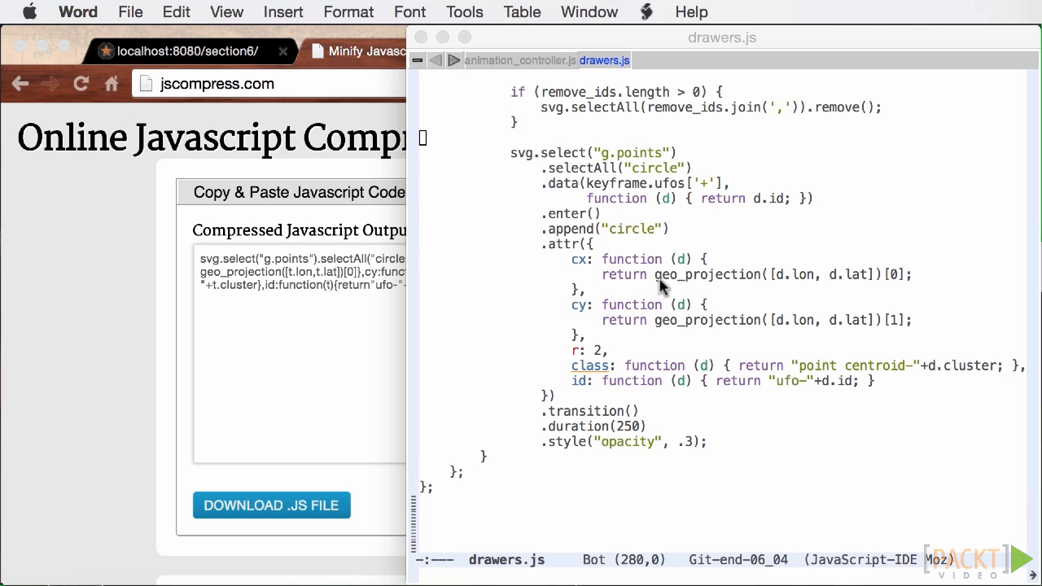
{"action": "mouse_move", "coordinate": [606, 234]}
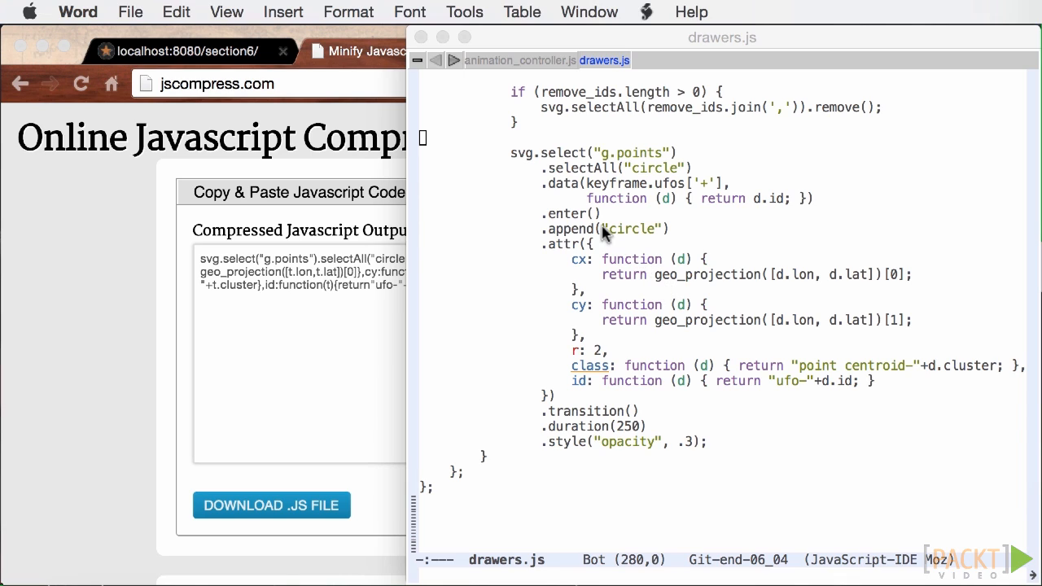
{"action": "mouse_move", "coordinate": [591, 220]}
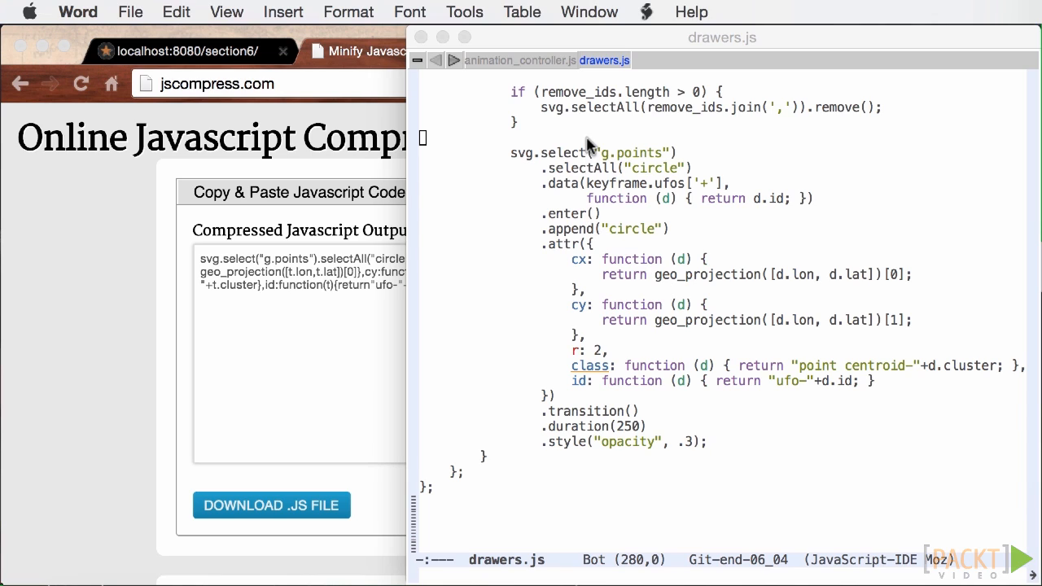
{"action": "mouse_move", "coordinate": [570, 96]}
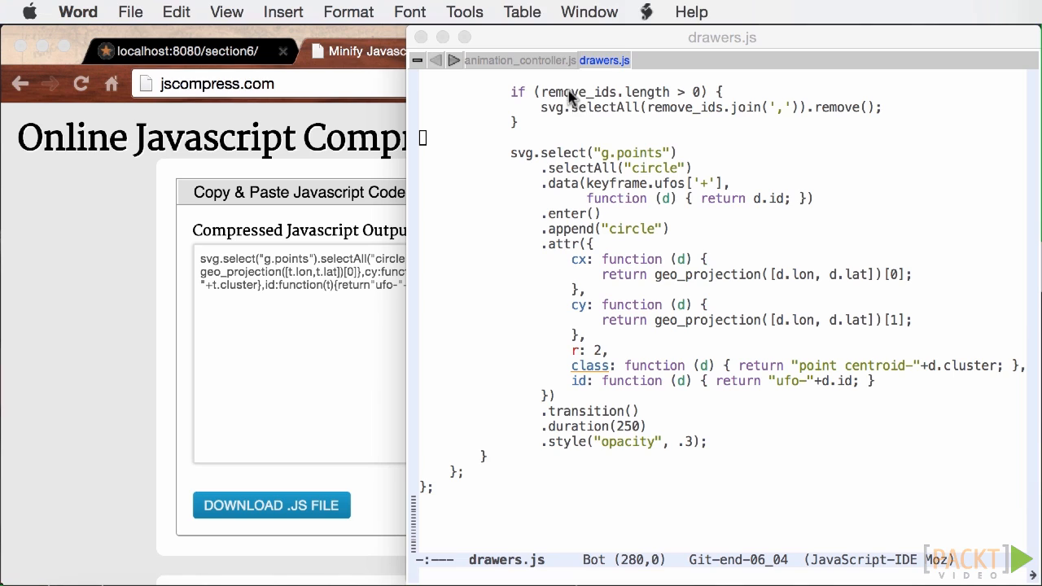
{"action": "mouse_move", "coordinate": [540, 121]}
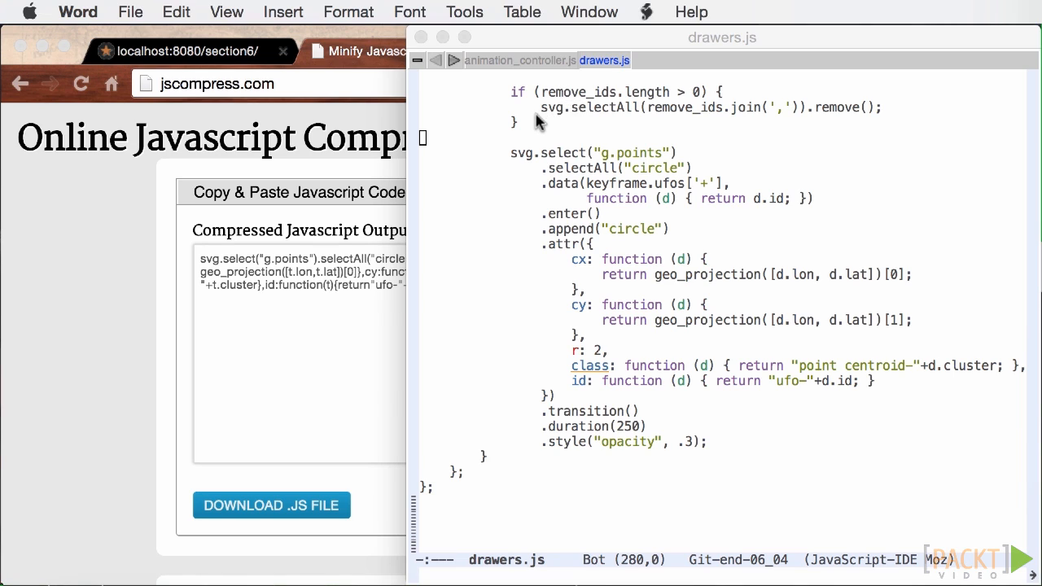
{"action": "mouse_move", "coordinate": [525, 147]}
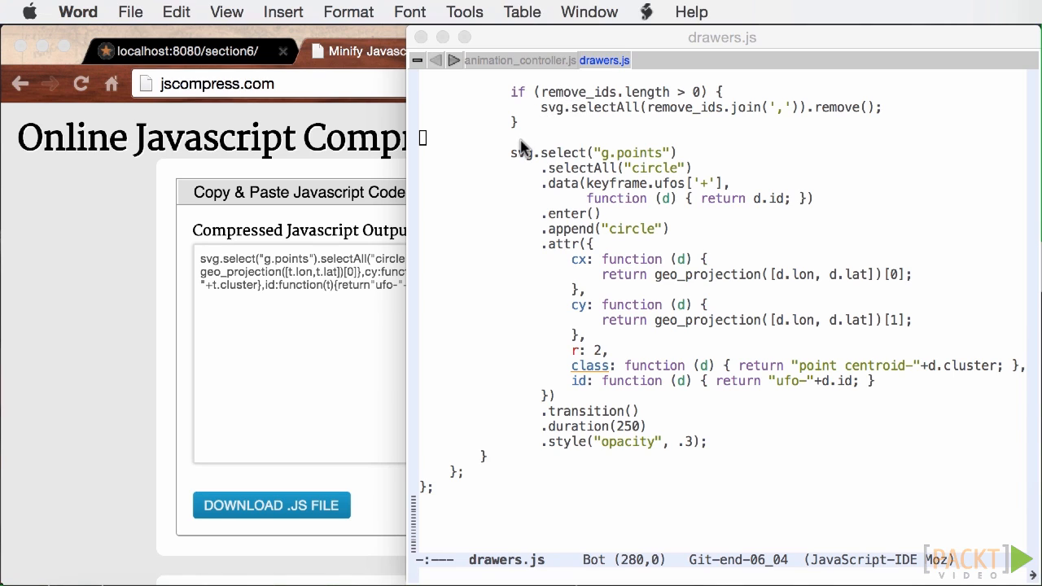
{"action": "mouse_move", "coordinate": [507, 161]}
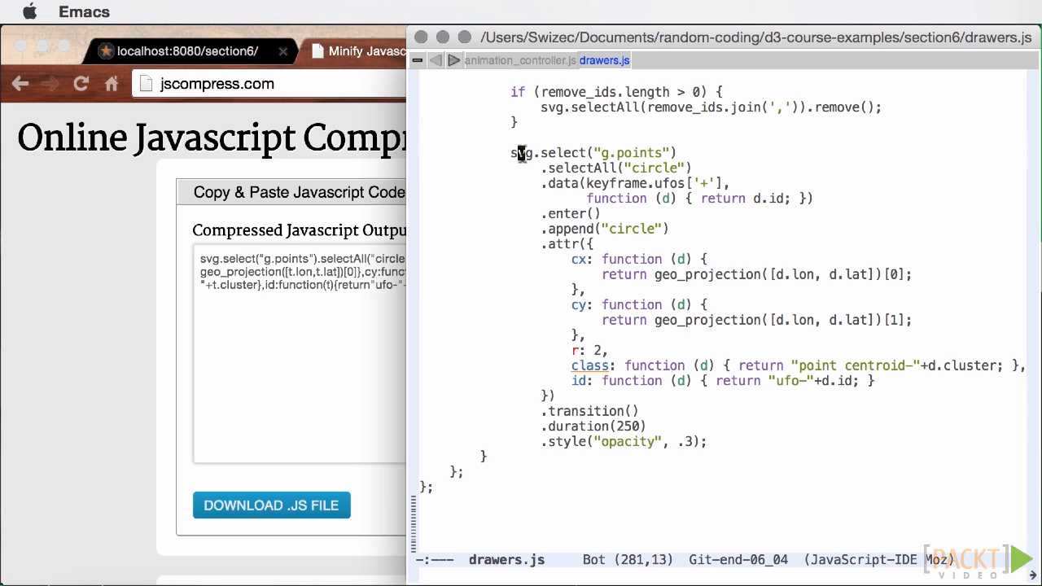
{"action": "mouse_move", "coordinate": [559, 168]}
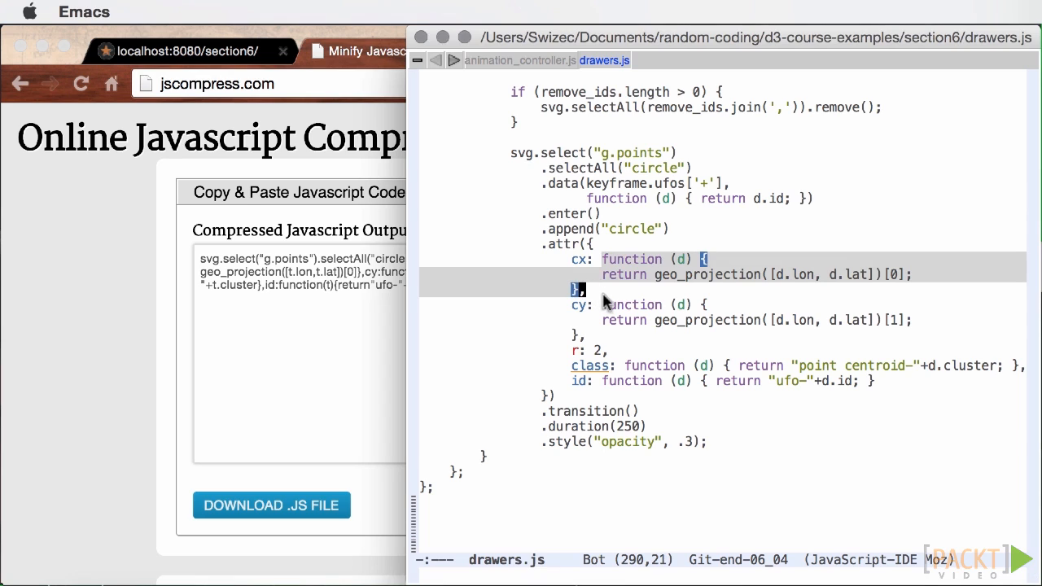
Insert a new console.log(d); line inside the cx function in drawers.js
{"action": "left_click", "coordinate": [591, 335]}
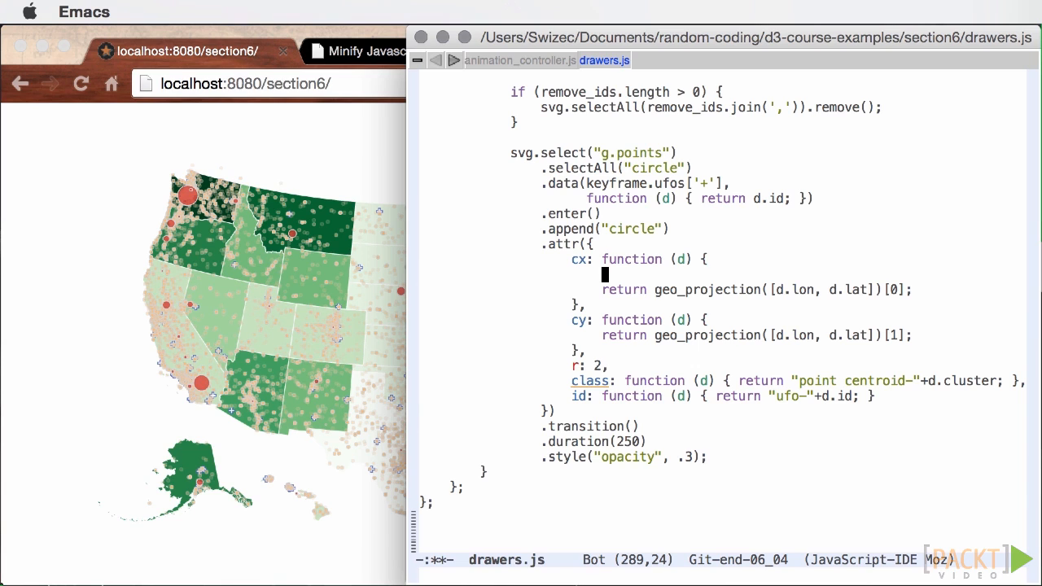
{"action": "type", "text": "console.log"}
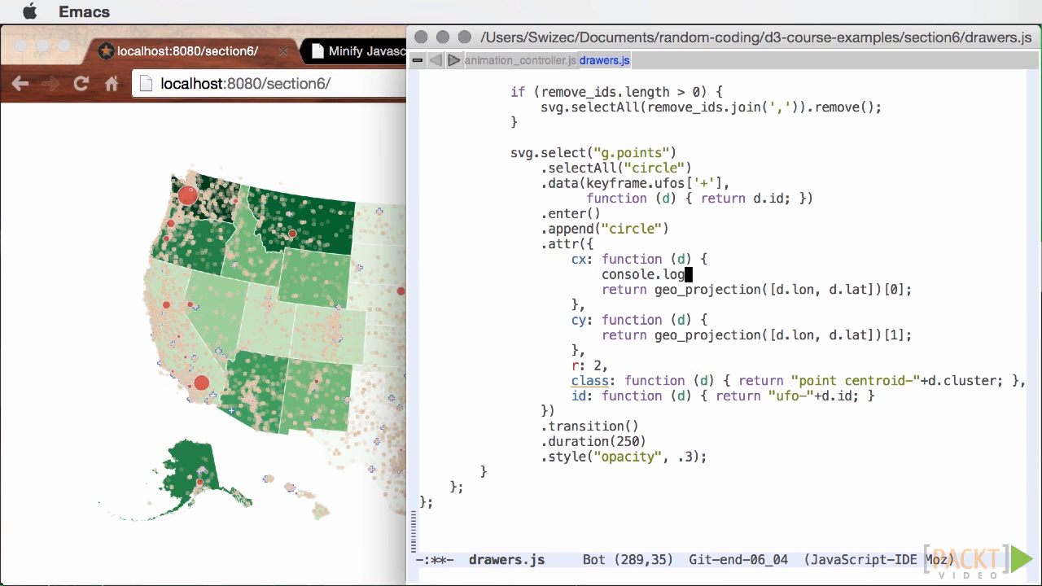
{"action": "type", "text": "(d);"}
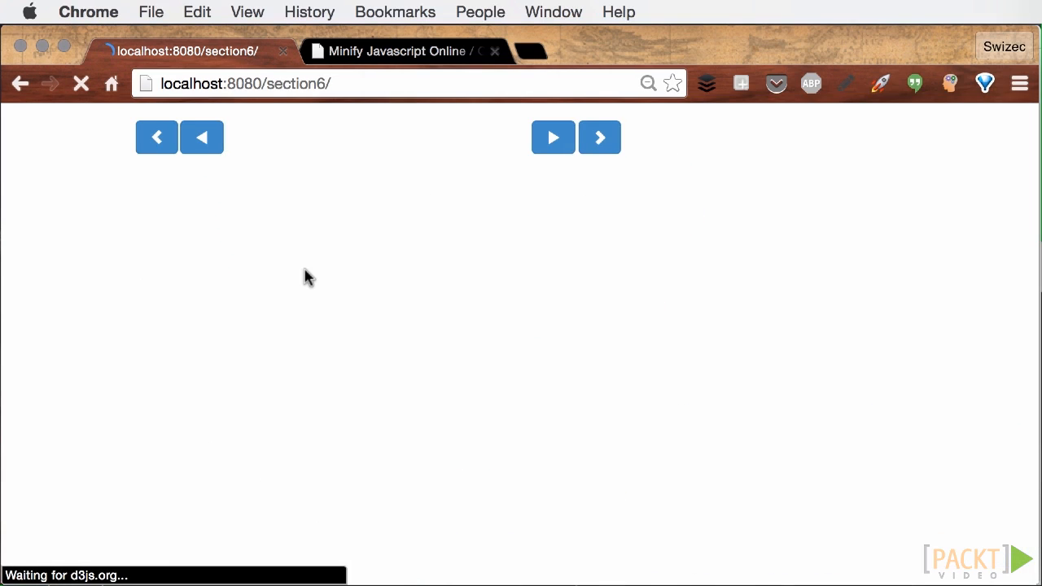
Open DevTools on the section6 map page and scroll through the logged data objects
{"action": "key", "text": "F12"}
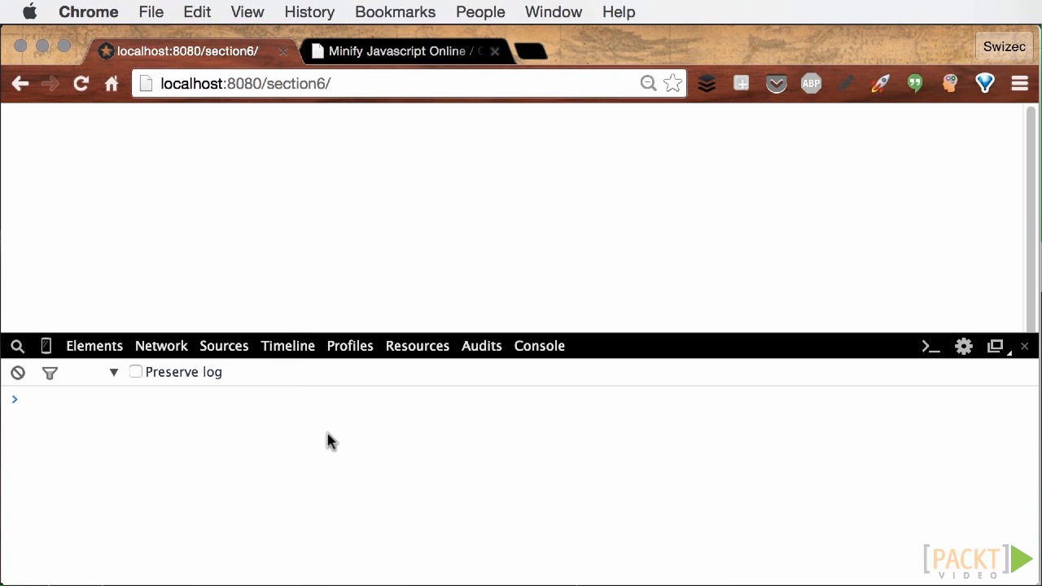
{"action": "mouse_move", "coordinate": [357, 435]}
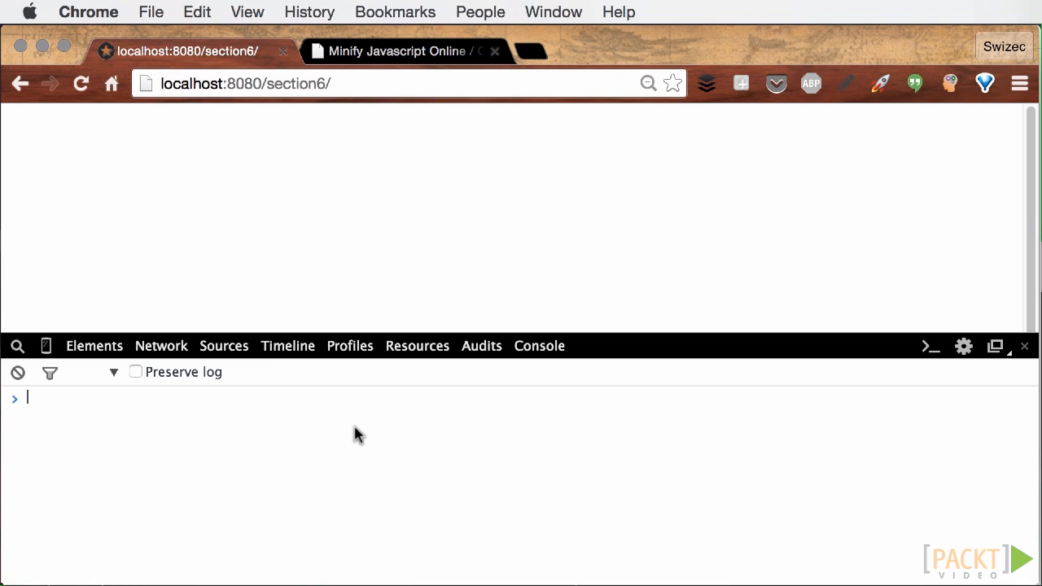
{"action": "mouse_move", "coordinate": [185, 388]}
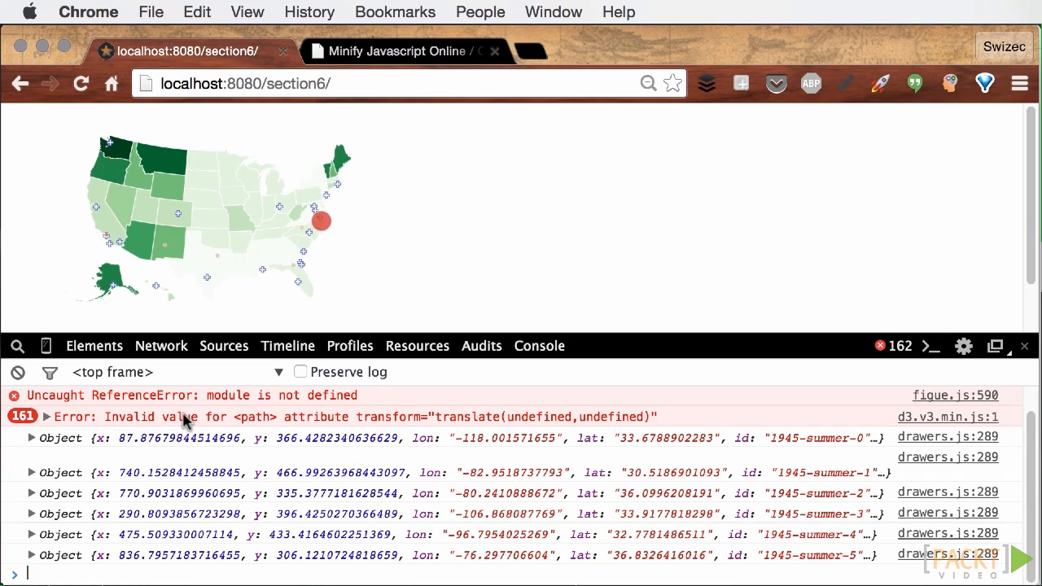
{"action": "scroll", "scroll_direction": "down", "scroll_amount": 3}
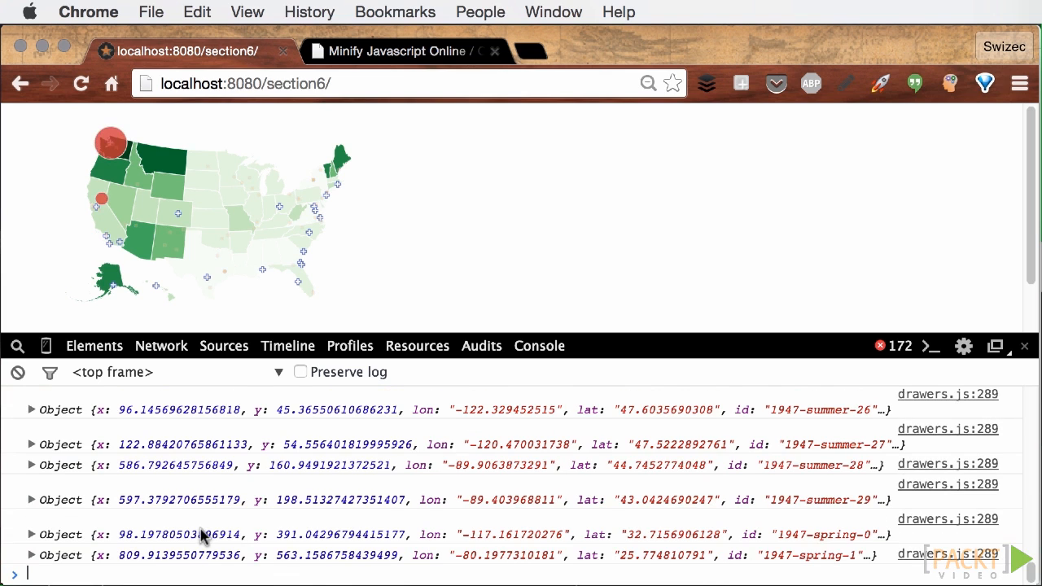
{"action": "scroll", "scroll_direction": "down", "scroll_amount": 3}
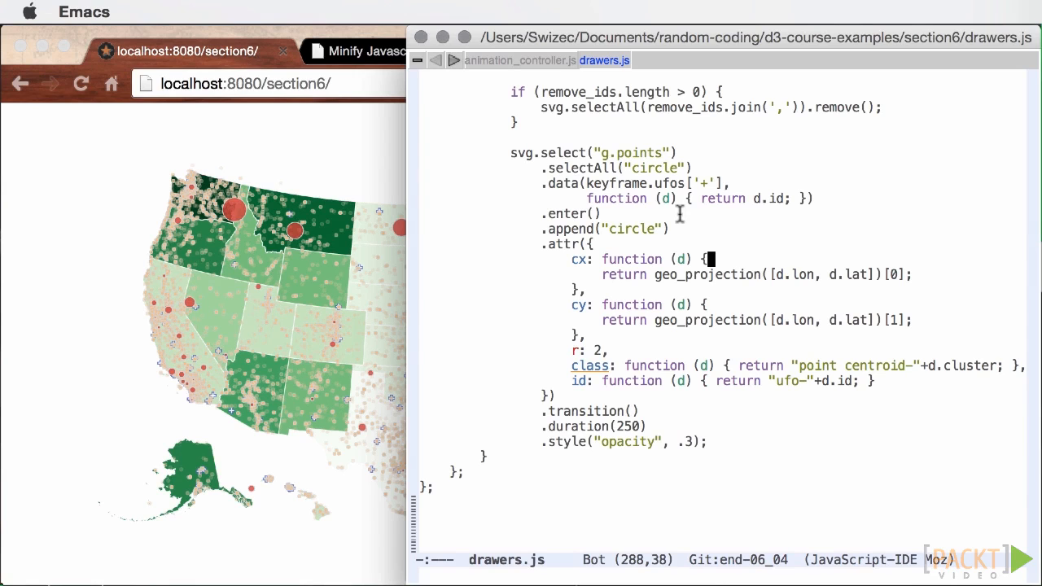
{"action": "mouse_move", "coordinate": [285, 167]}
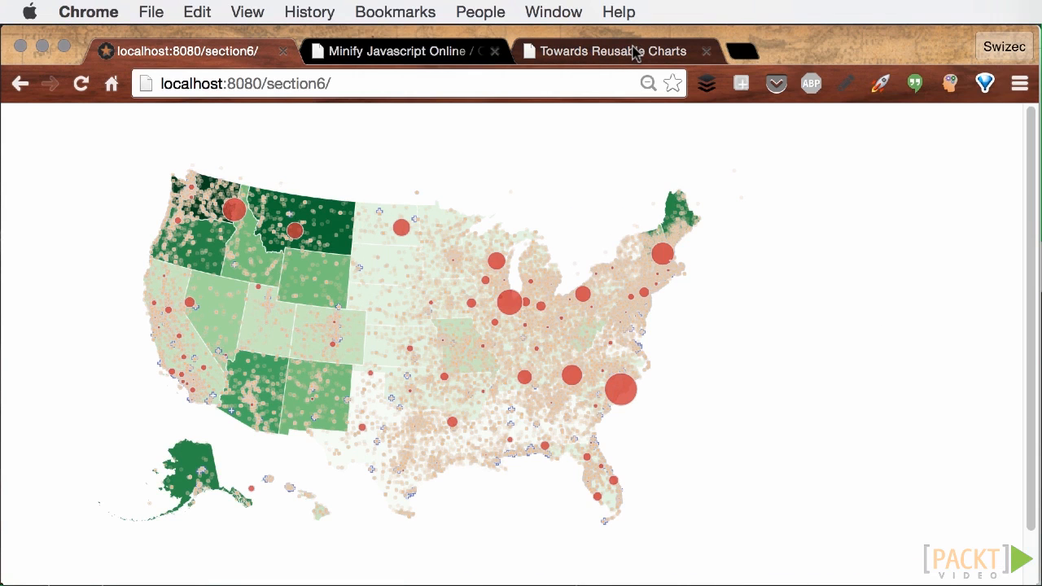
Read the Towards Reusable Charts article down to the getter-setter chart() closure code
{"action": "left_click", "coordinate": [608, 51]}
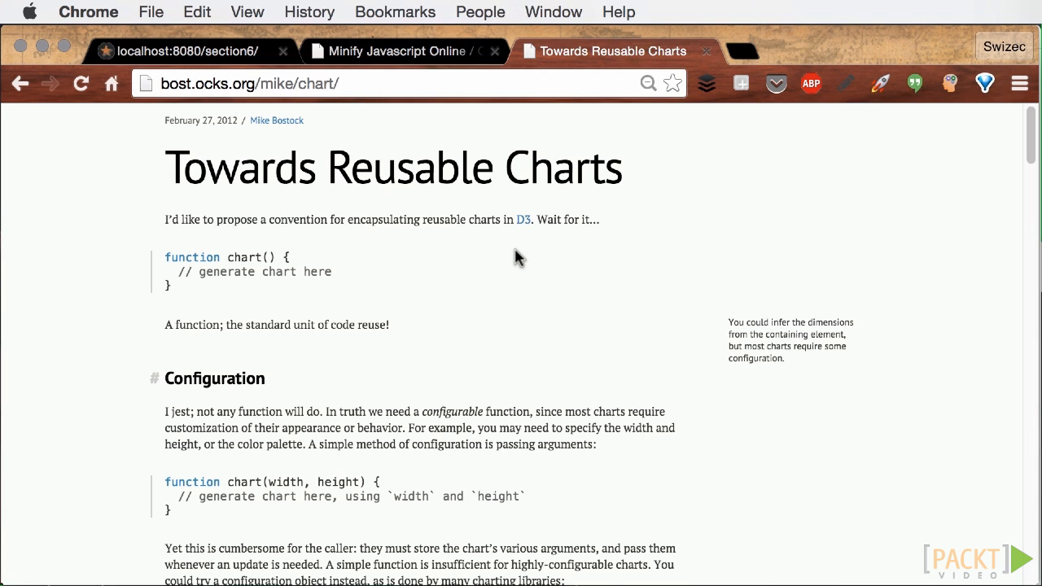
{"action": "scroll", "scroll_direction": "down", "scroll_amount": 3}
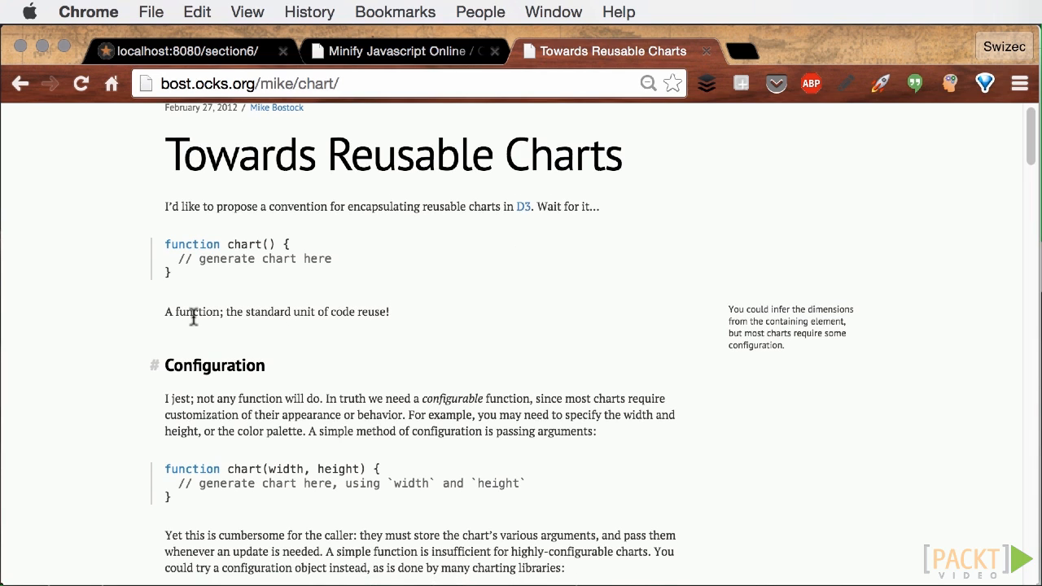
{"action": "mouse_move", "coordinate": [441, 363]}
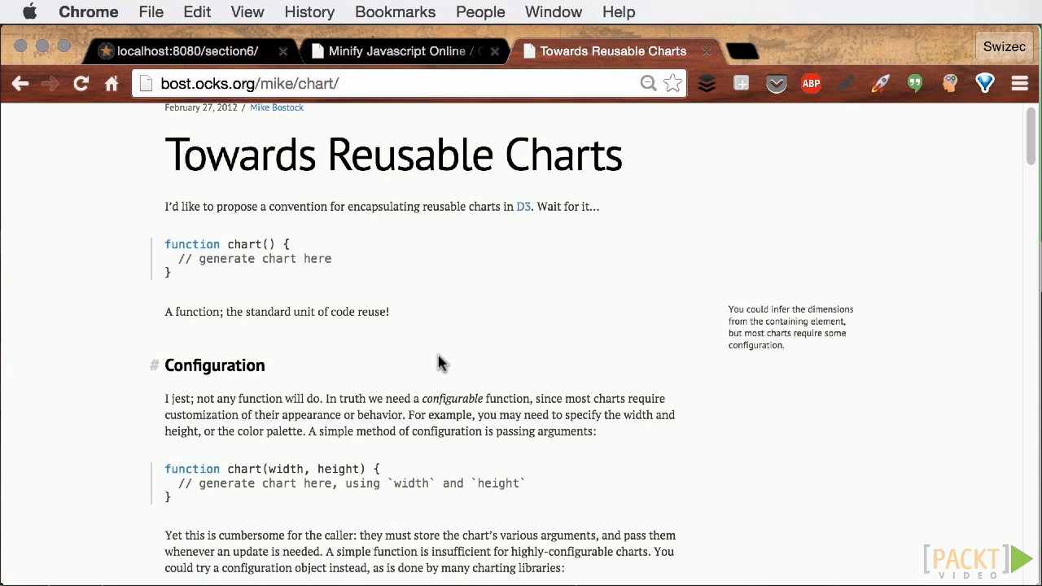
{"action": "scroll", "scroll_direction": "down", "scroll_amount": 3}
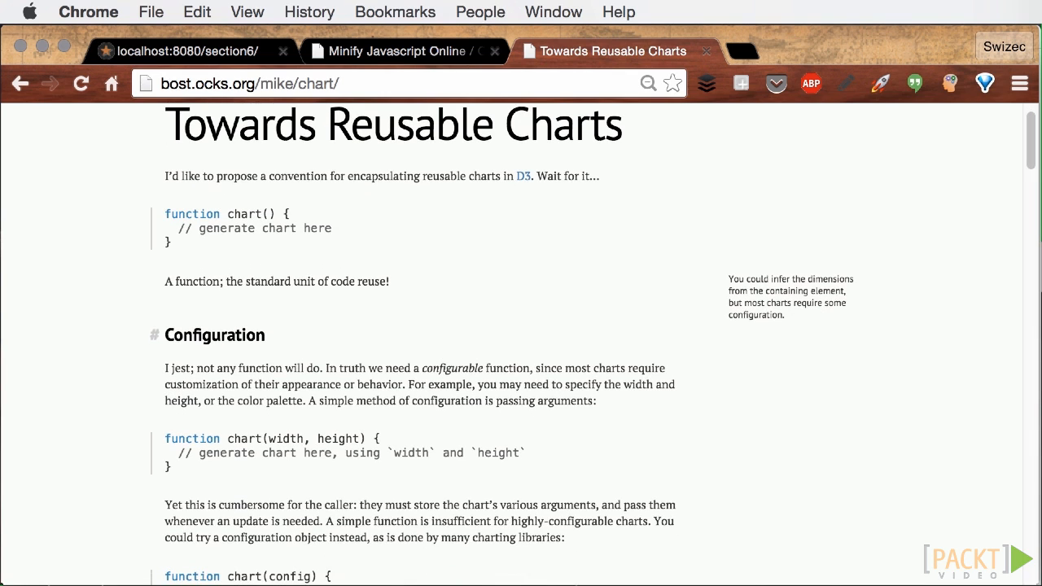
{"action": "scroll", "scroll_direction": "down", "scroll_amount": 3}
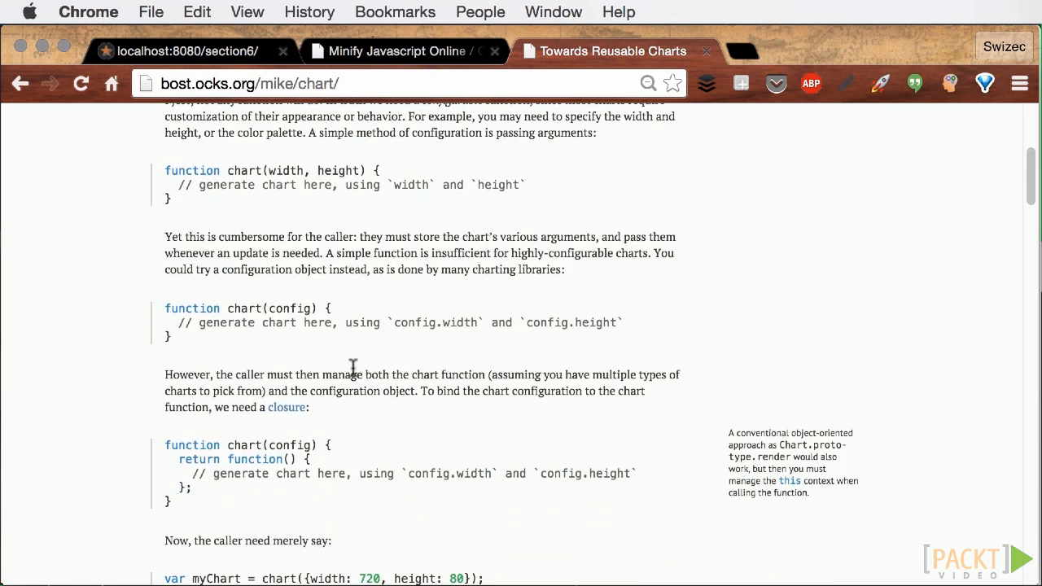
{"action": "scroll", "scroll_direction": "down", "scroll_amount": 3}
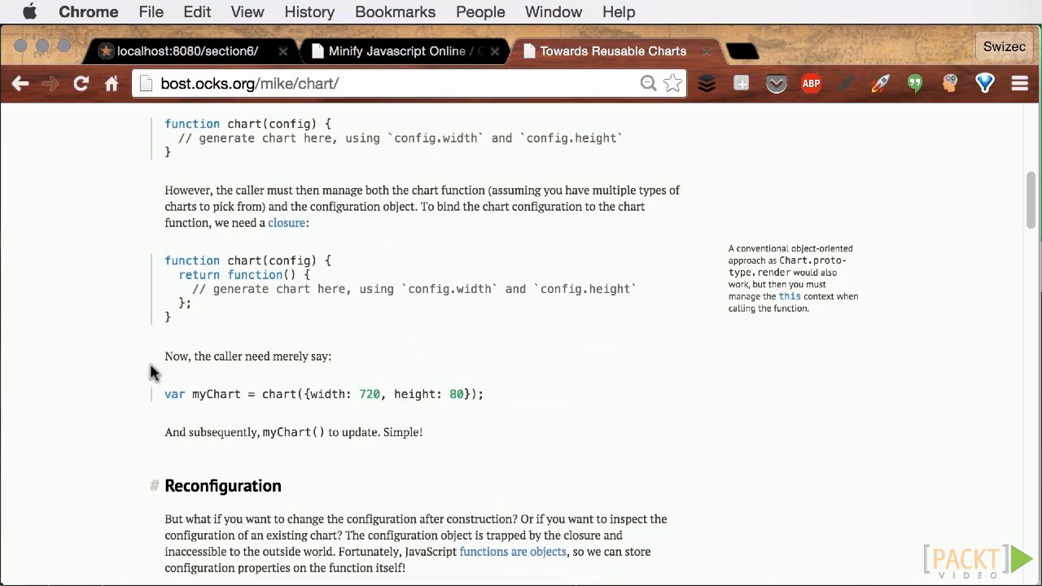
{"action": "scroll", "scroll_direction": "down", "scroll_amount": 3}
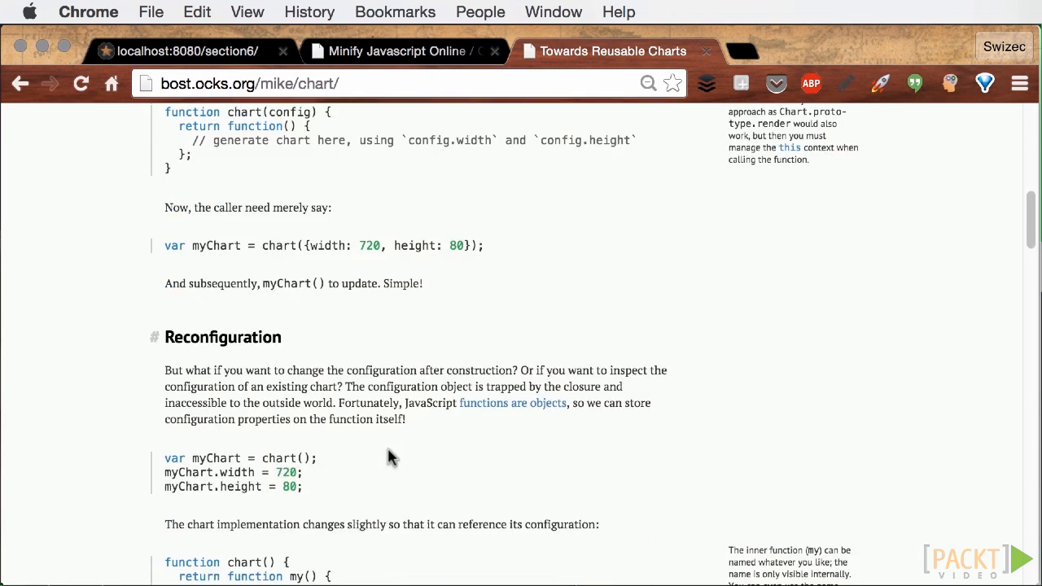
{"action": "scroll", "scroll_direction": "down", "scroll_amount": 3}
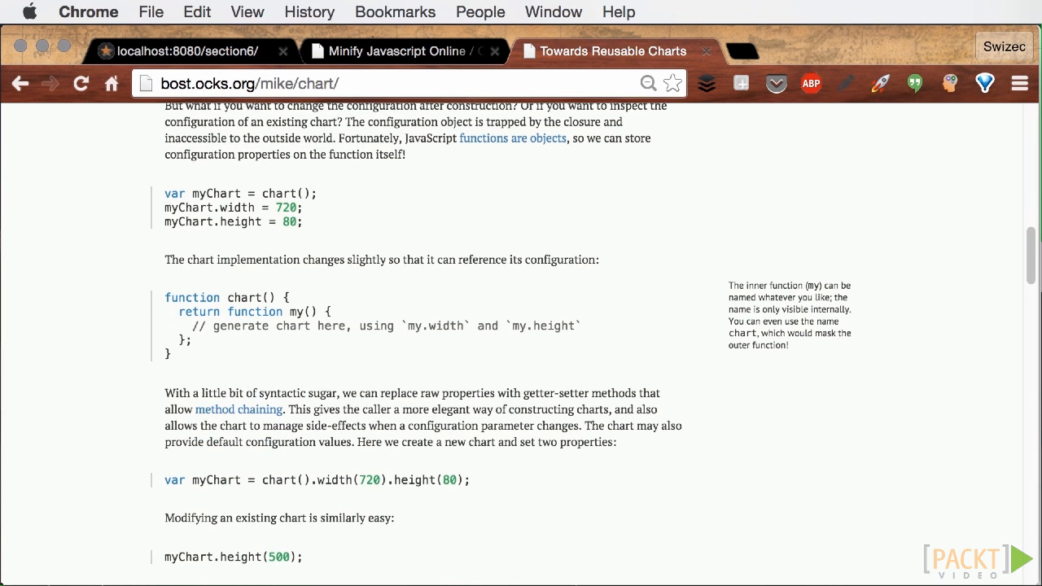
{"action": "scroll", "scroll_direction": "down", "scroll_amount": 3}
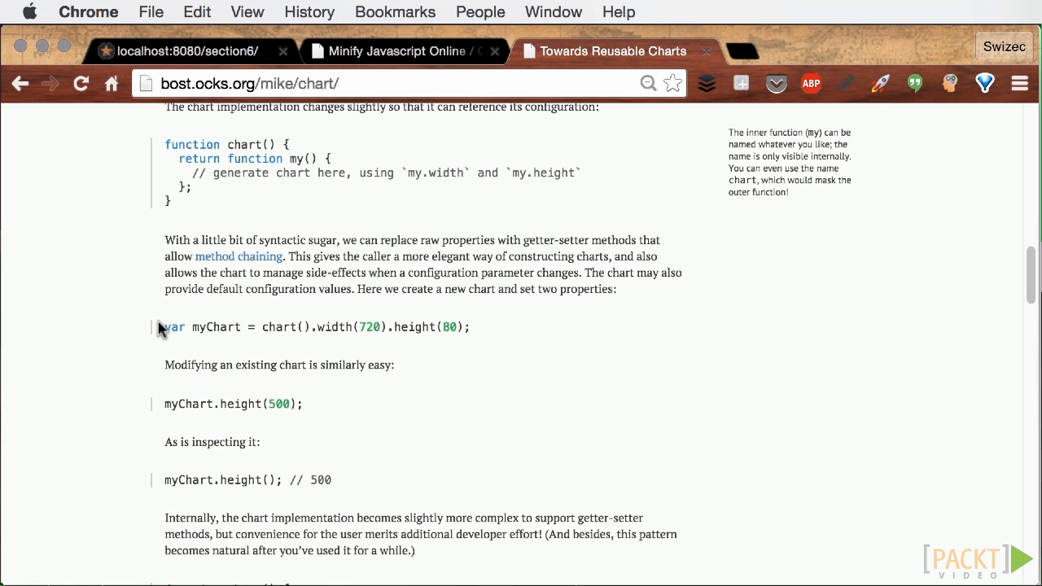
{"action": "scroll", "scroll_direction": "down", "scroll_amount": 3}
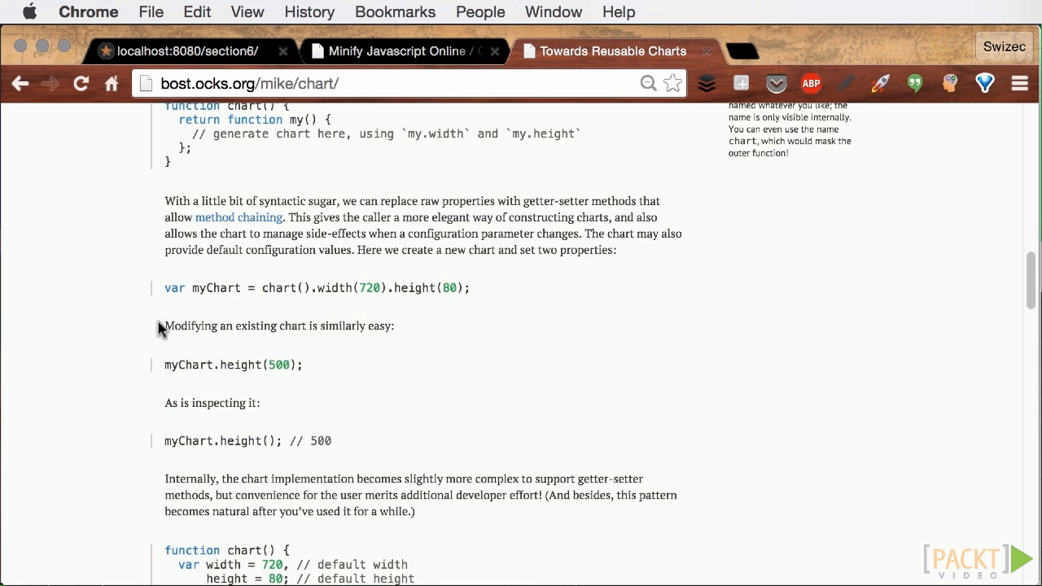
{"action": "scroll", "scroll_direction": "down", "scroll_amount": 3}
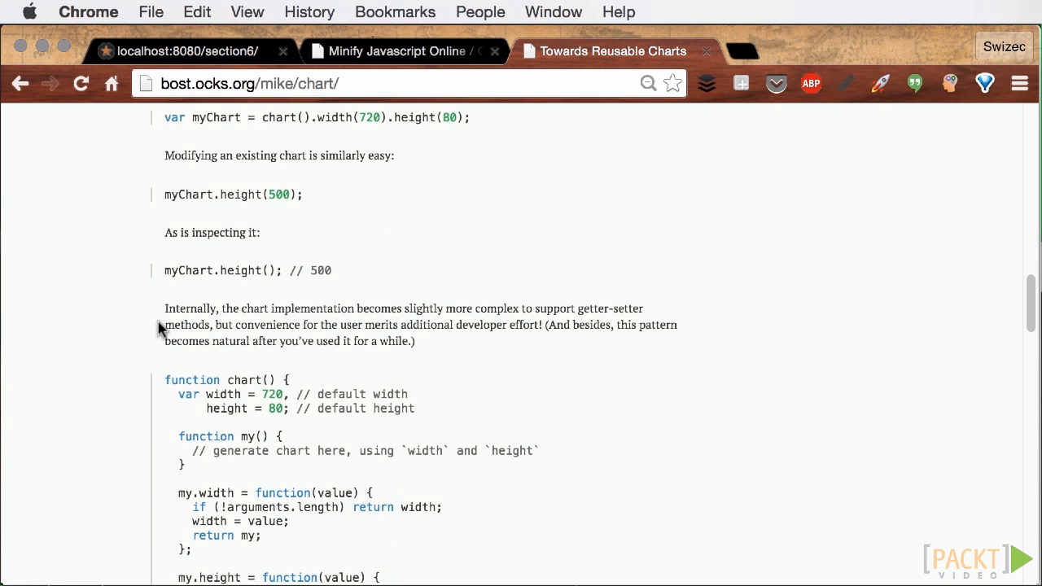
{"action": "scroll", "scroll_direction": "down", "scroll_amount": 3}
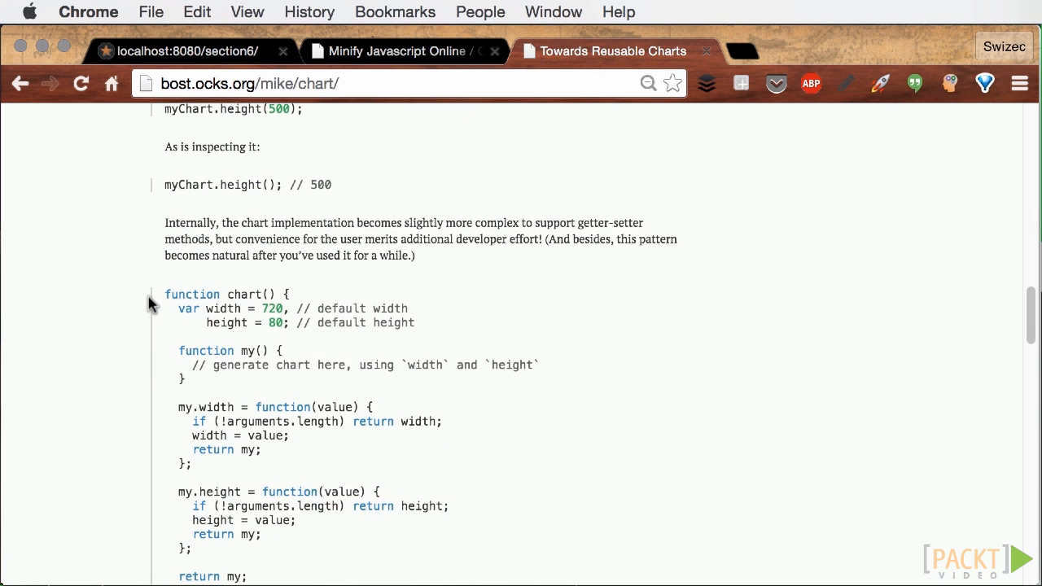
{"action": "scroll", "scroll_direction": "down", "scroll_amount": 3}
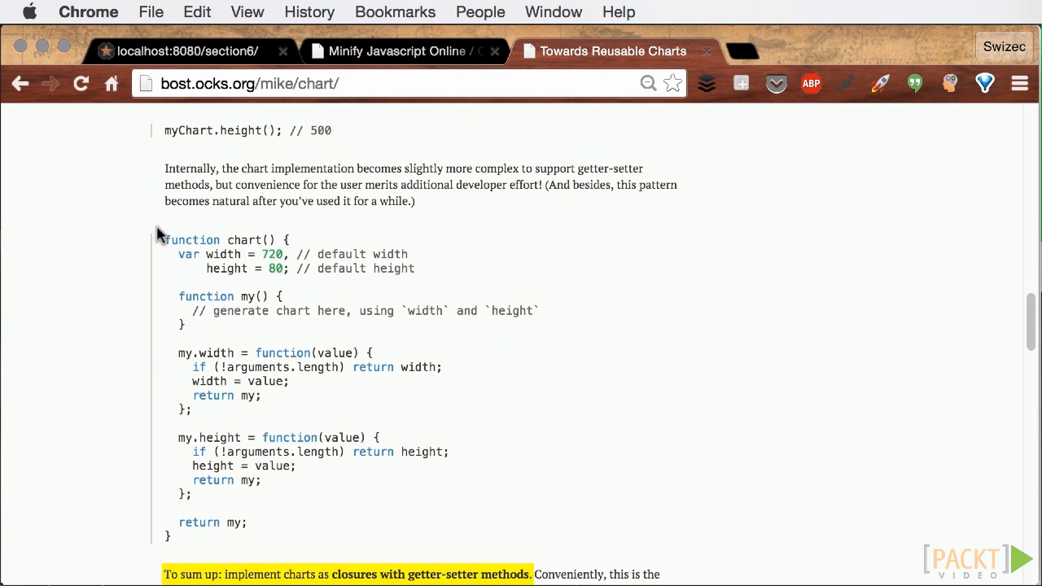
Highlight the getter-setter chart() code, then read on to the my(selection) implementation code
{"action": "left_click_drag", "start_coordinate": [163, 239], "coordinate": [313, 534]}
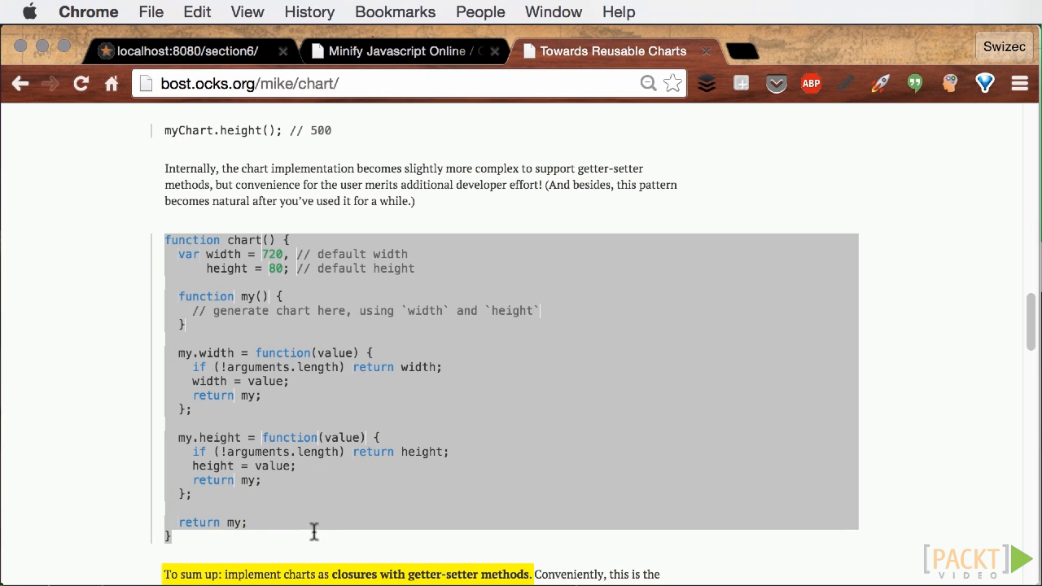
{"action": "mouse_move", "coordinate": [402, 488]}
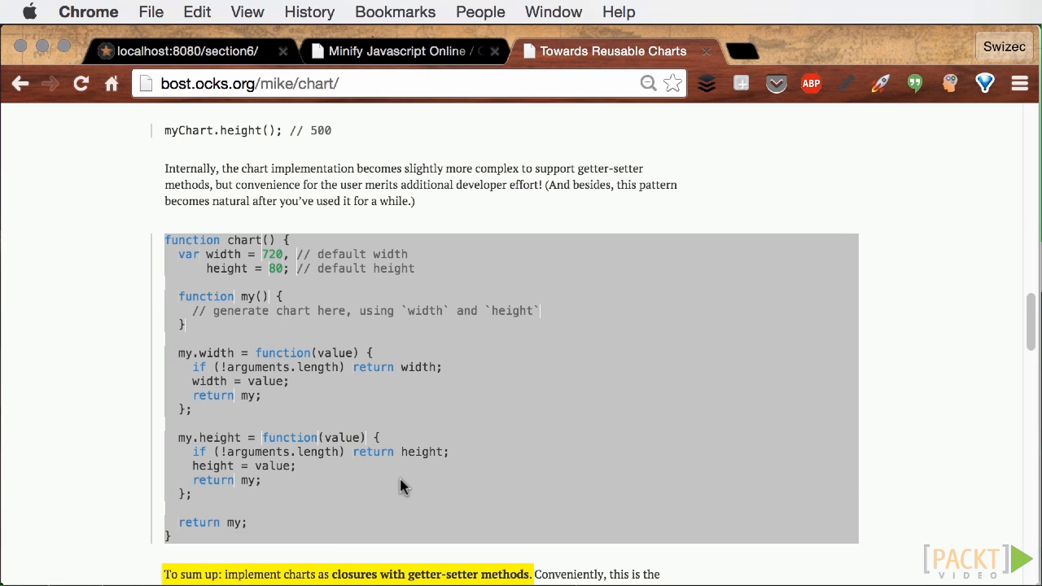
{"action": "scroll", "scroll_direction": "down", "scroll_amount": 3}
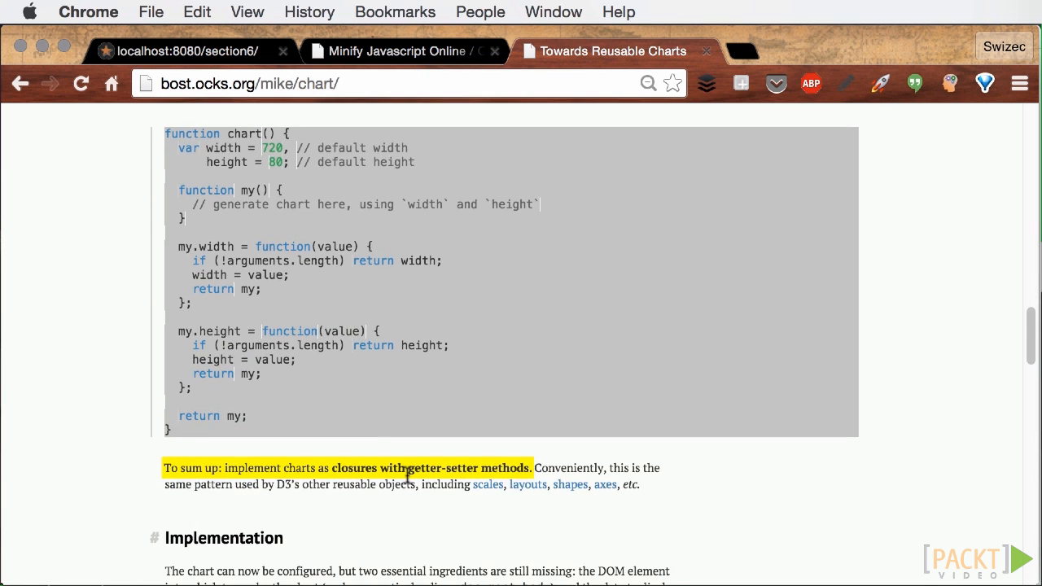
{"action": "mouse_move", "coordinate": [449, 377]}
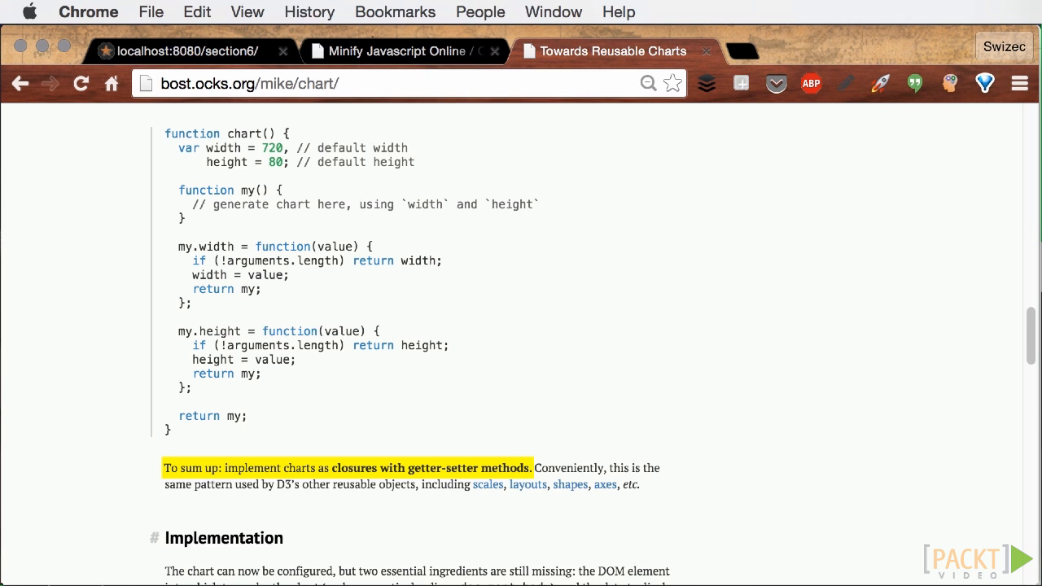
{"action": "scroll", "scroll_direction": "down", "scroll_amount": 3}
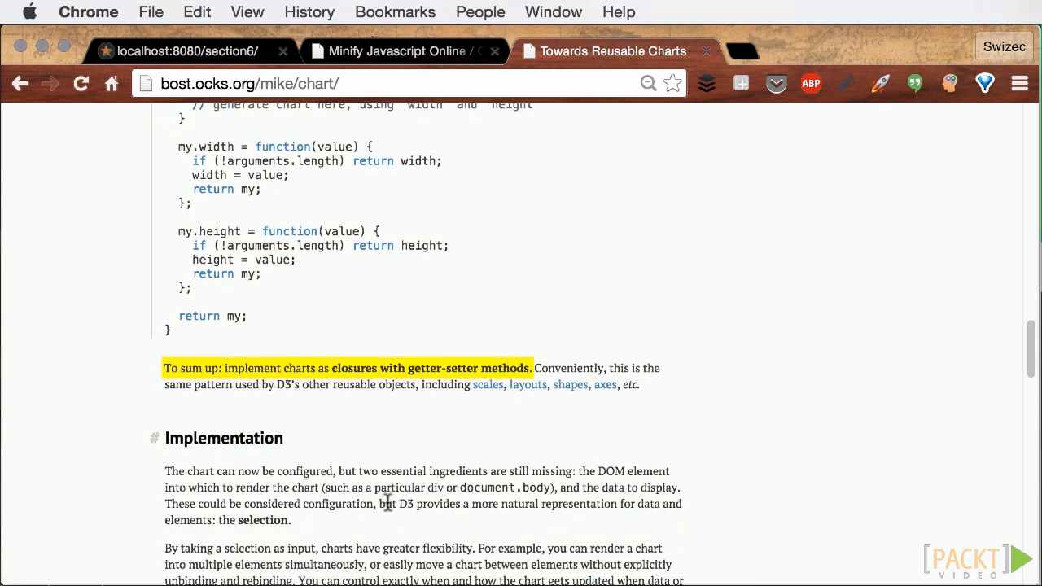
{"action": "scroll", "scroll_direction": "down", "scroll_amount": 3}
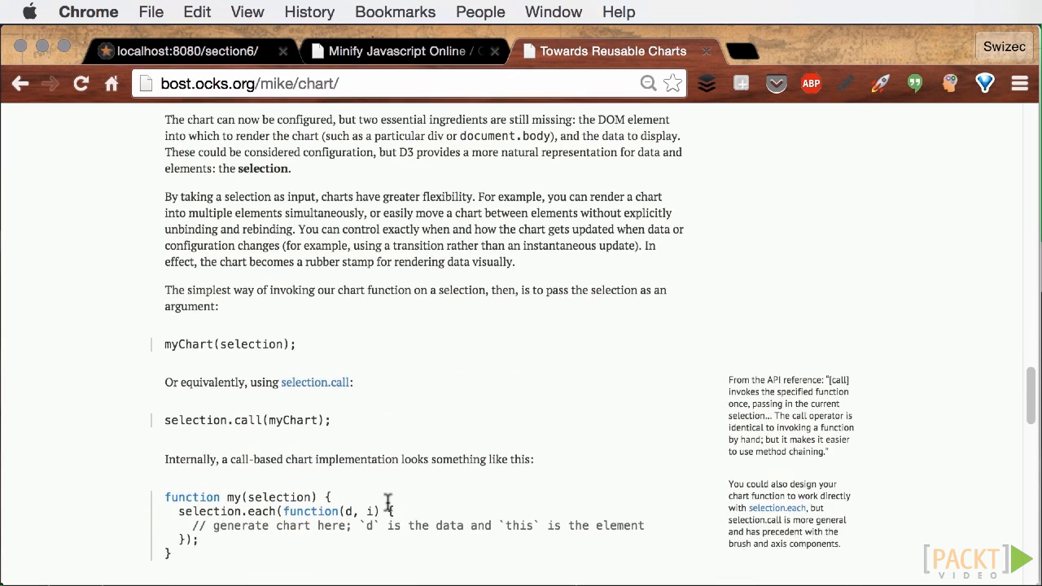
{"action": "scroll", "scroll_direction": "down", "scroll_amount": 3}
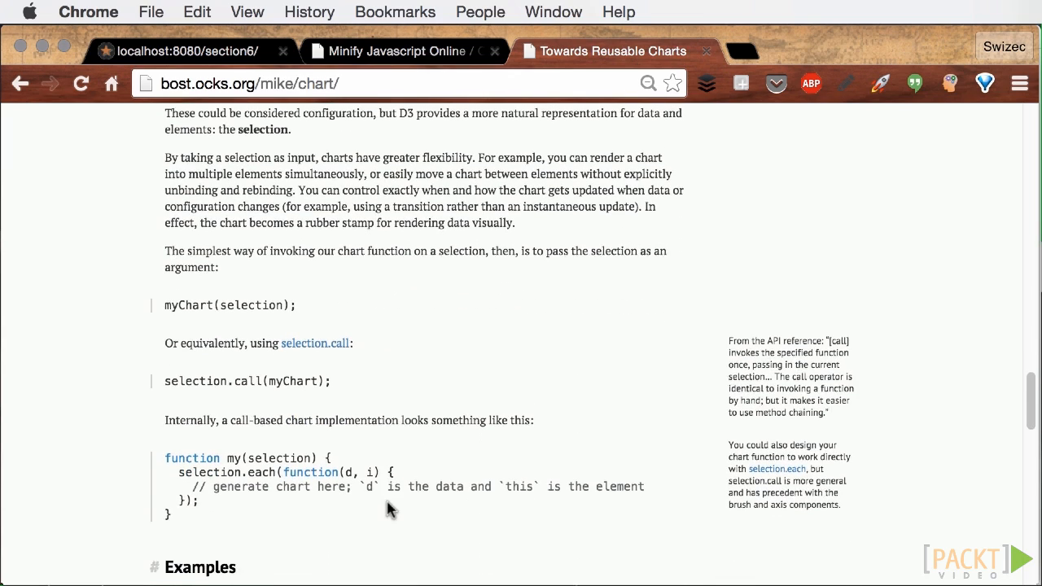
{"action": "scroll", "scroll_direction": "down", "scroll_amount": 3}
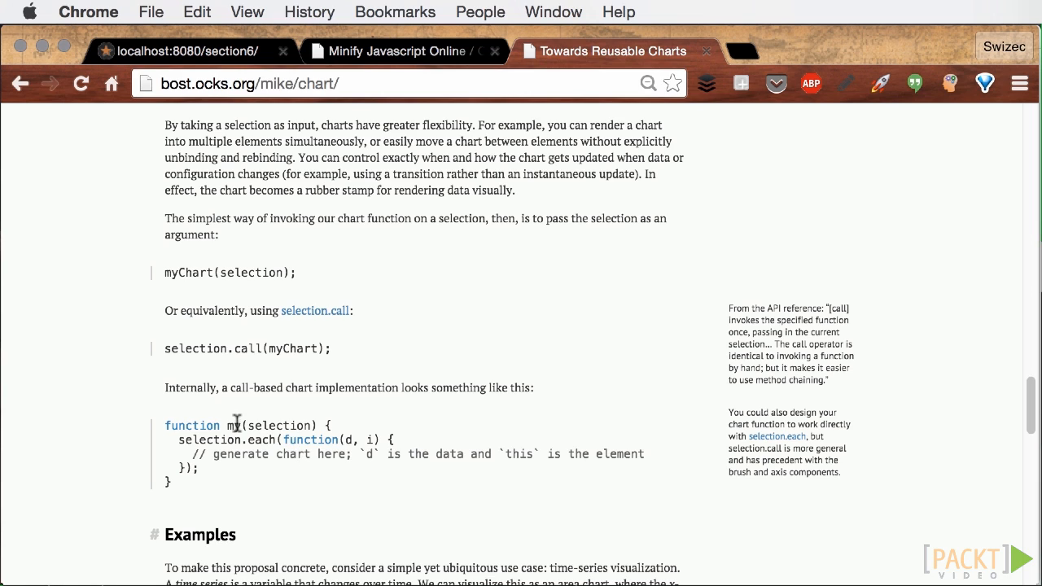
Highlight the my(selection) code and read through Examples to the d3.csv snippet
{"action": "left_click_drag", "start_coordinate": [237, 425], "coordinate": [370, 456]}
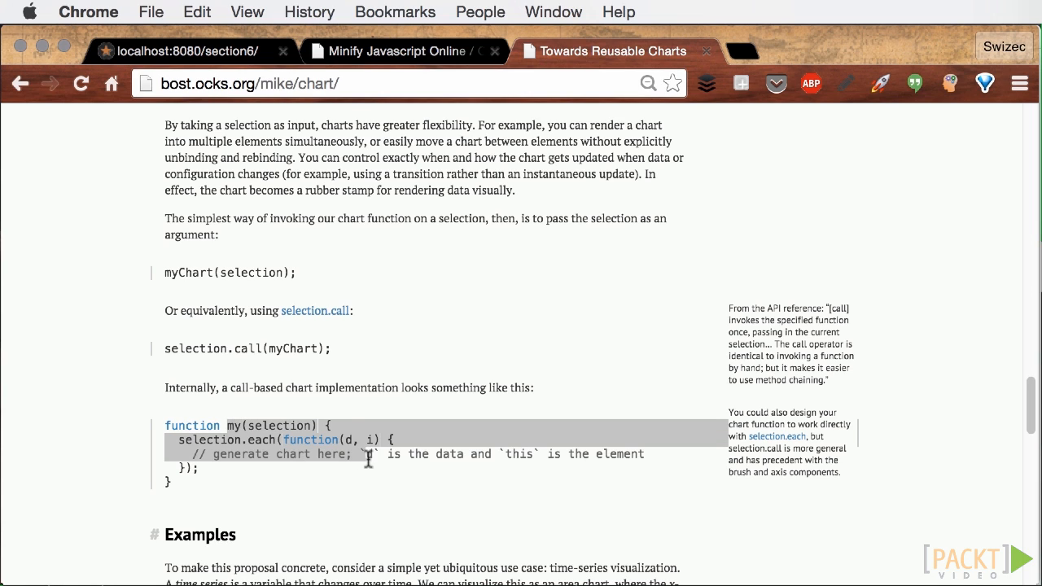
{"action": "mouse_move", "coordinate": [354, 475]}
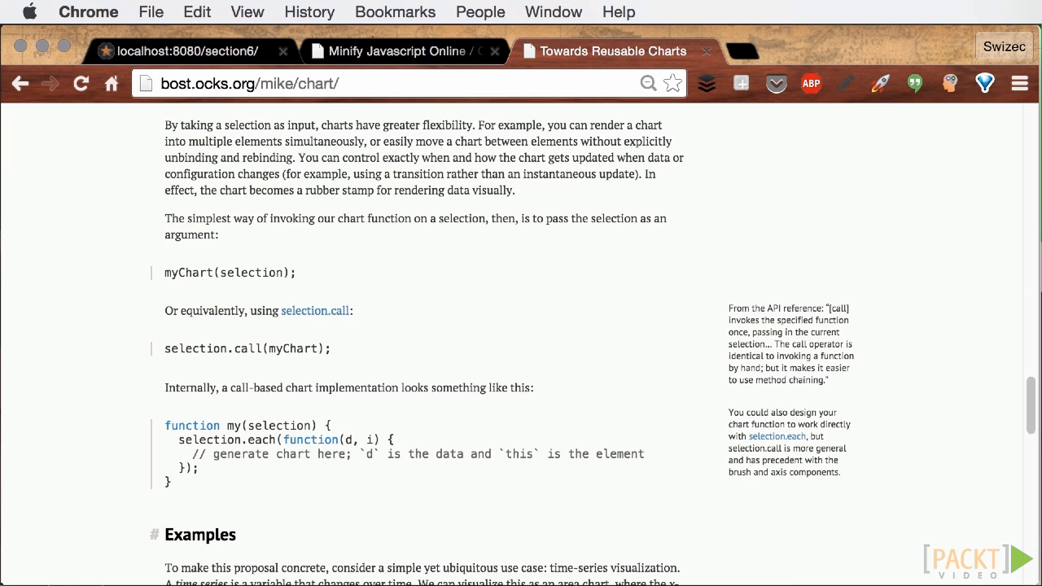
{"action": "mouse_move", "coordinate": [544, 566]}
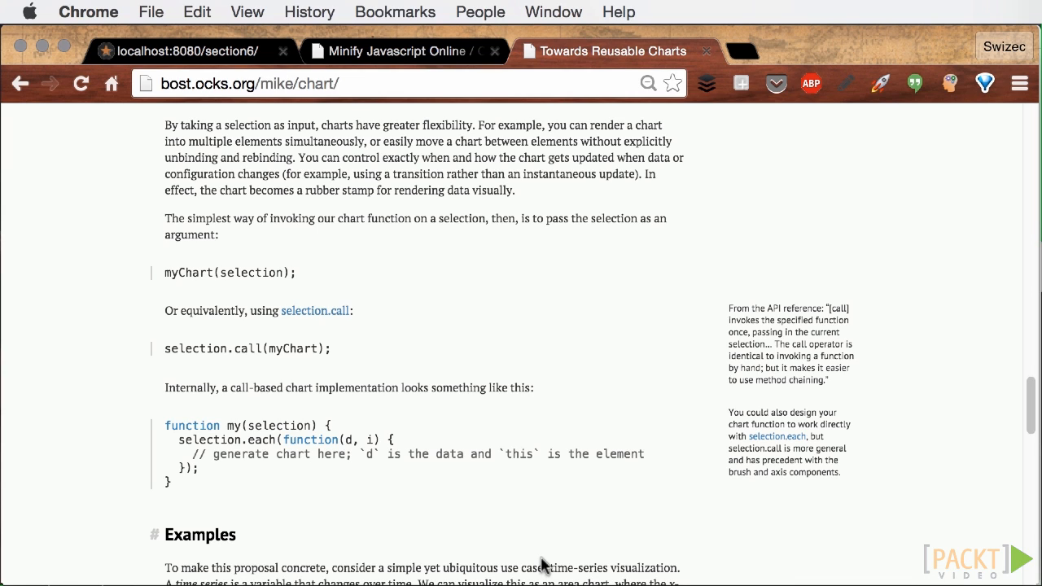
{"action": "scroll", "scroll_direction": "down", "scroll_amount": 3}
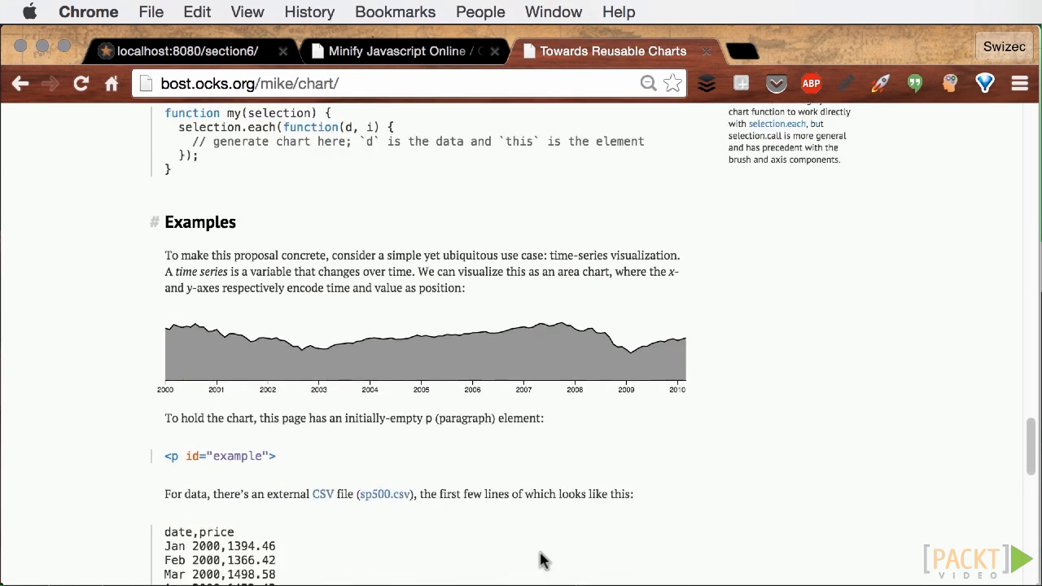
{"action": "scroll", "scroll_direction": "down", "scroll_amount": 3}
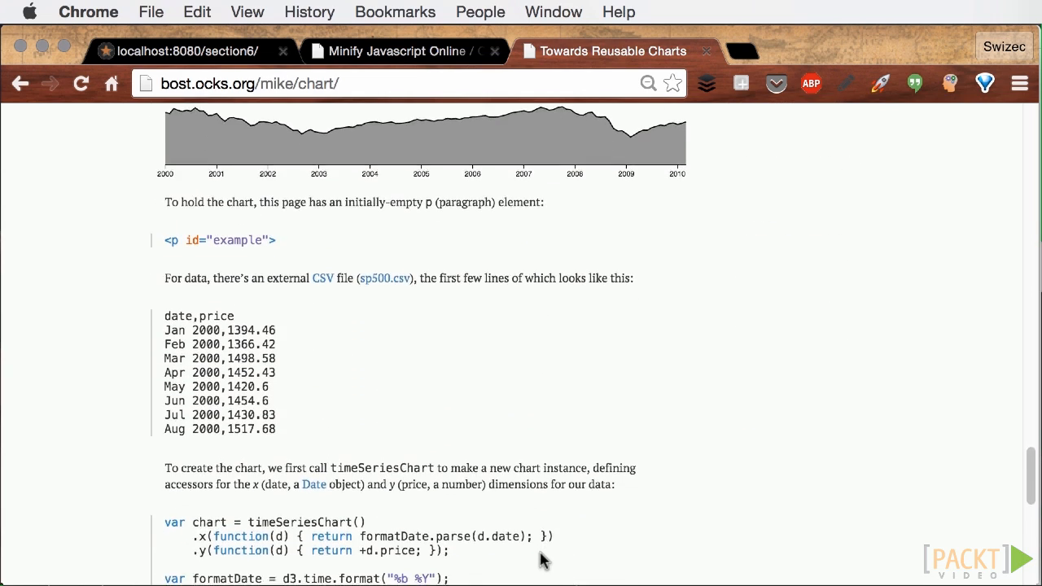
{"action": "scroll", "scroll_direction": "down", "scroll_amount": 3}
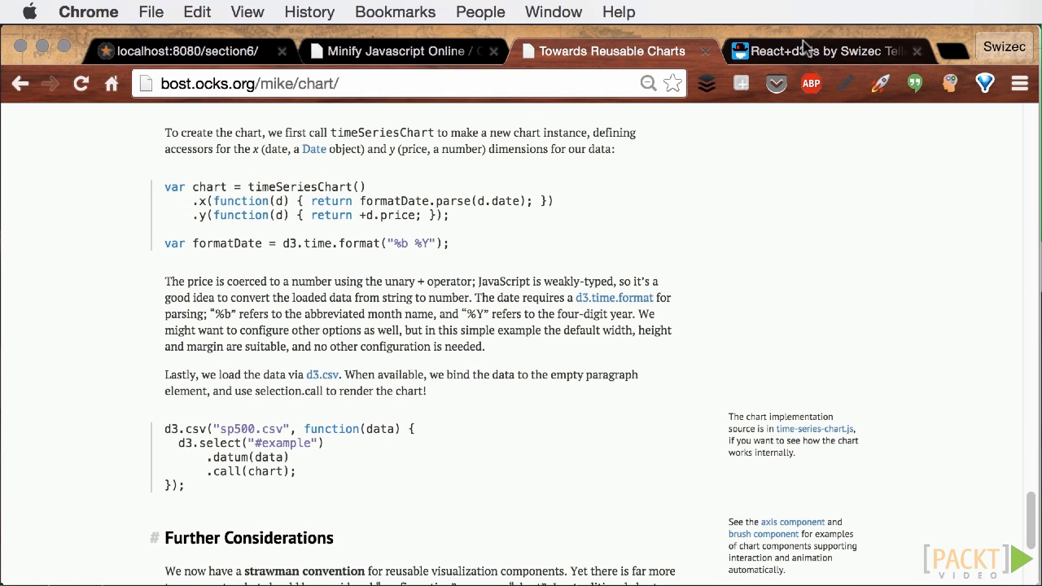
Show the engineer category in the React+d3.js book's salary chart demo
{"action": "left_click", "coordinate": [815, 50]}
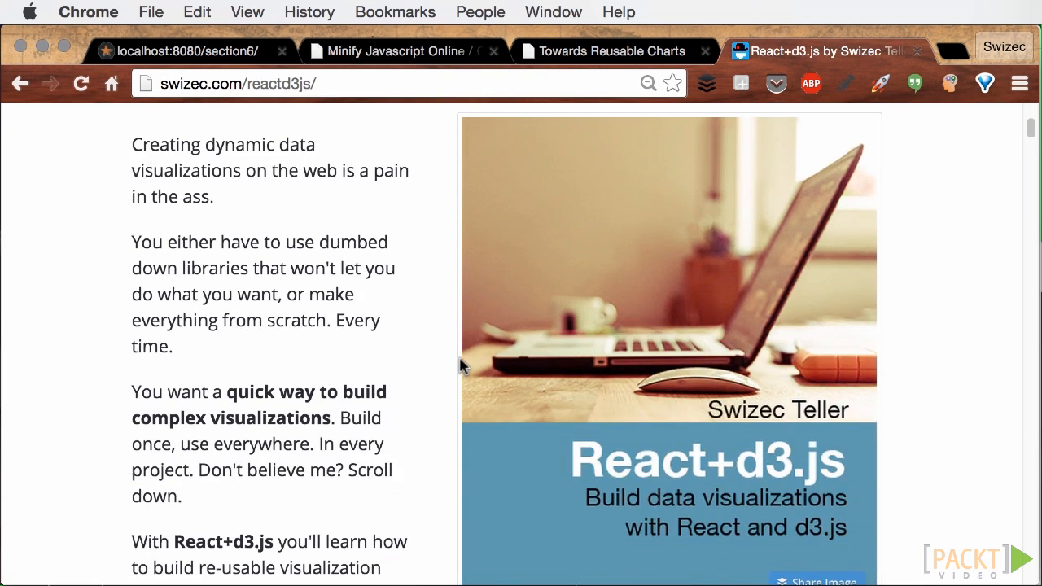
{"action": "scroll", "scroll_direction": "down", "scroll_amount": 3}
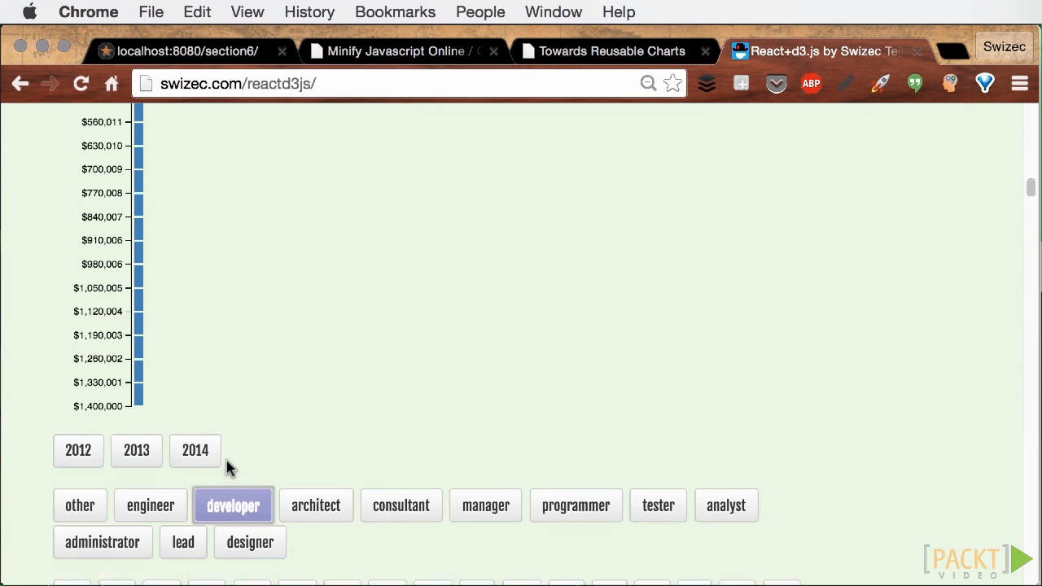
{"action": "left_click", "coordinate": [151, 505]}
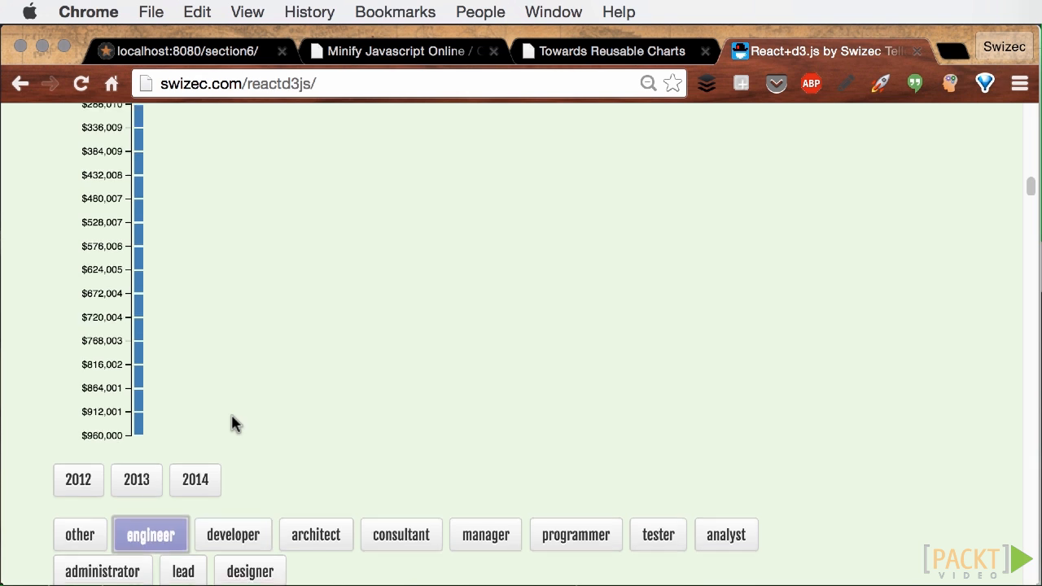